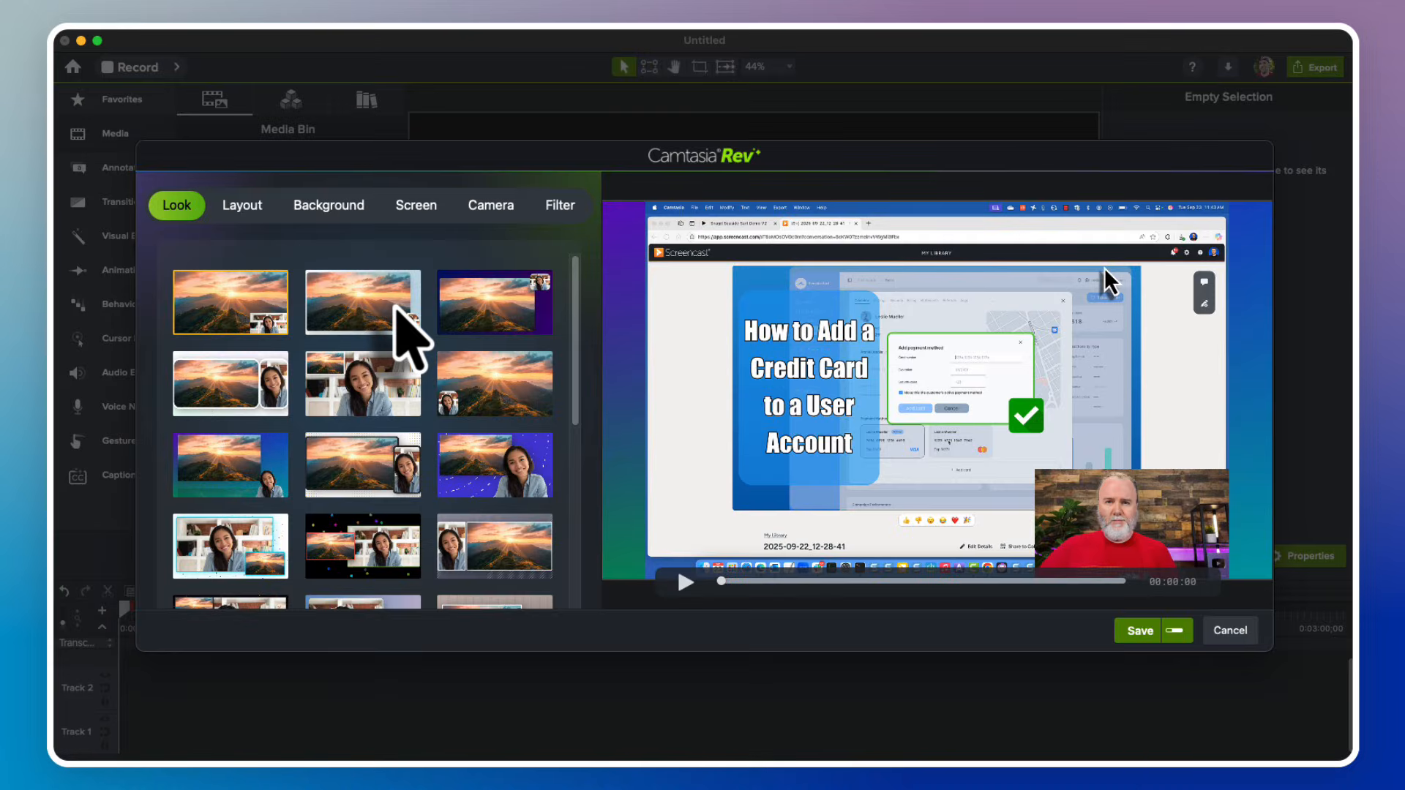
Step: Choose the side-by-side webcam Rev look and save it to the timeline as a Rev media clip
left_click(229, 384)
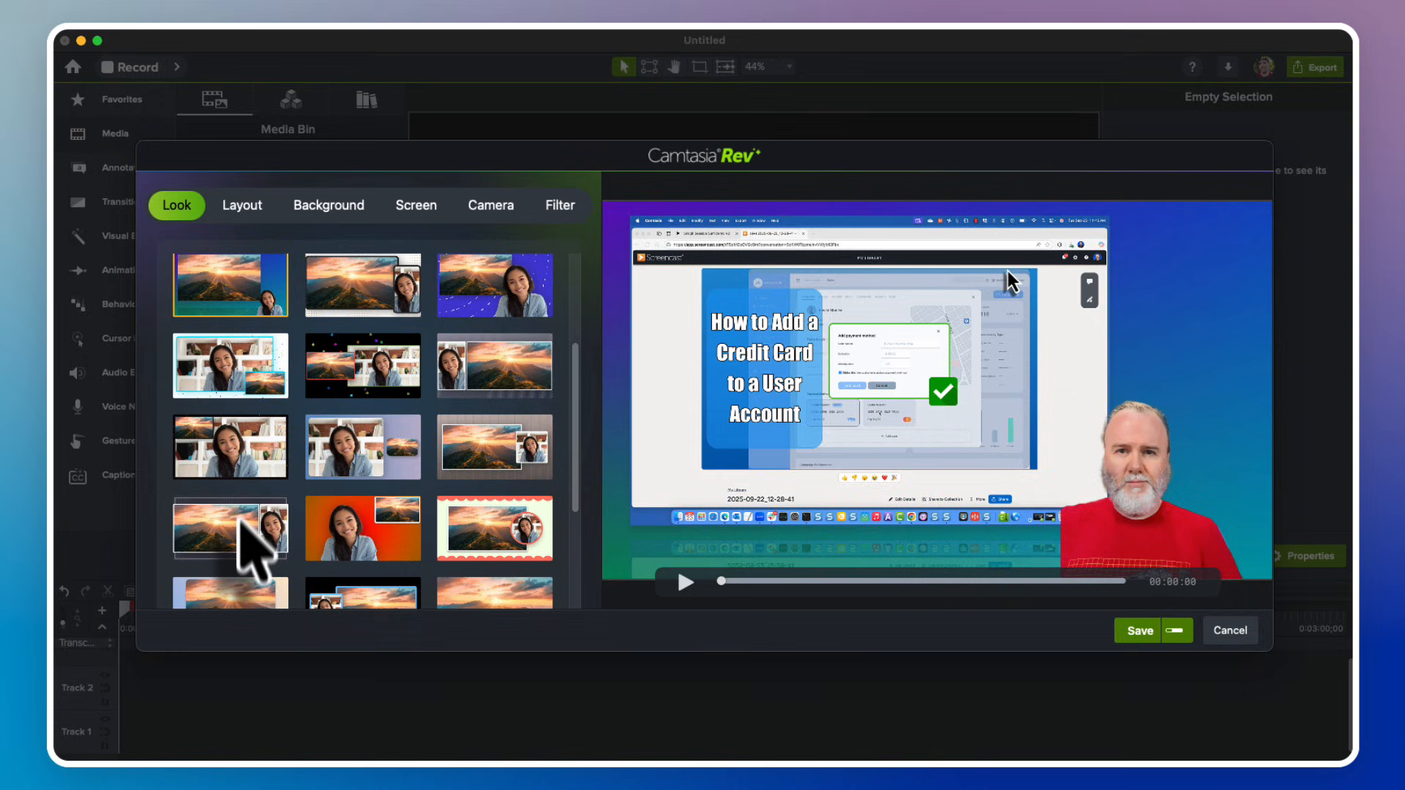
left_click(230, 528)
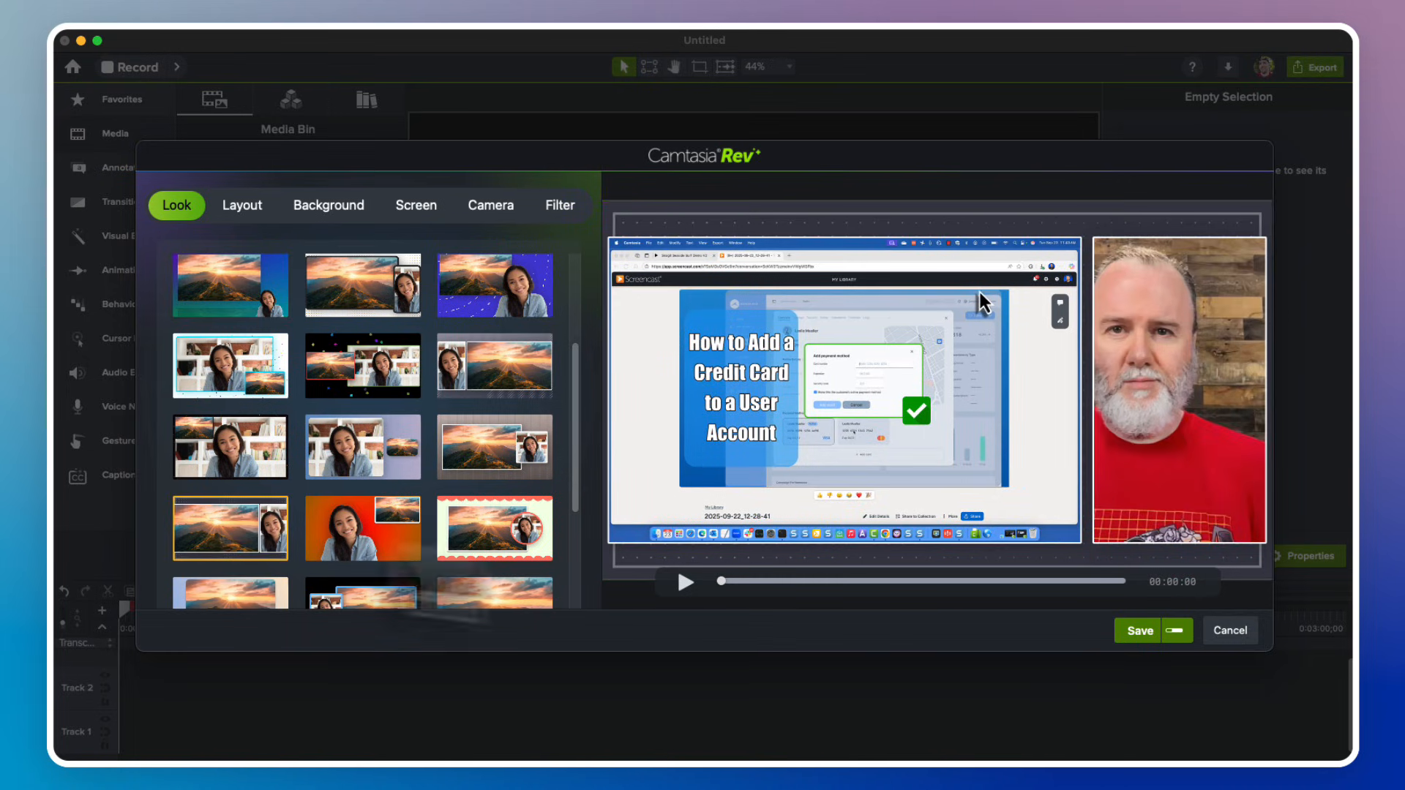
left_click(1180, 629)
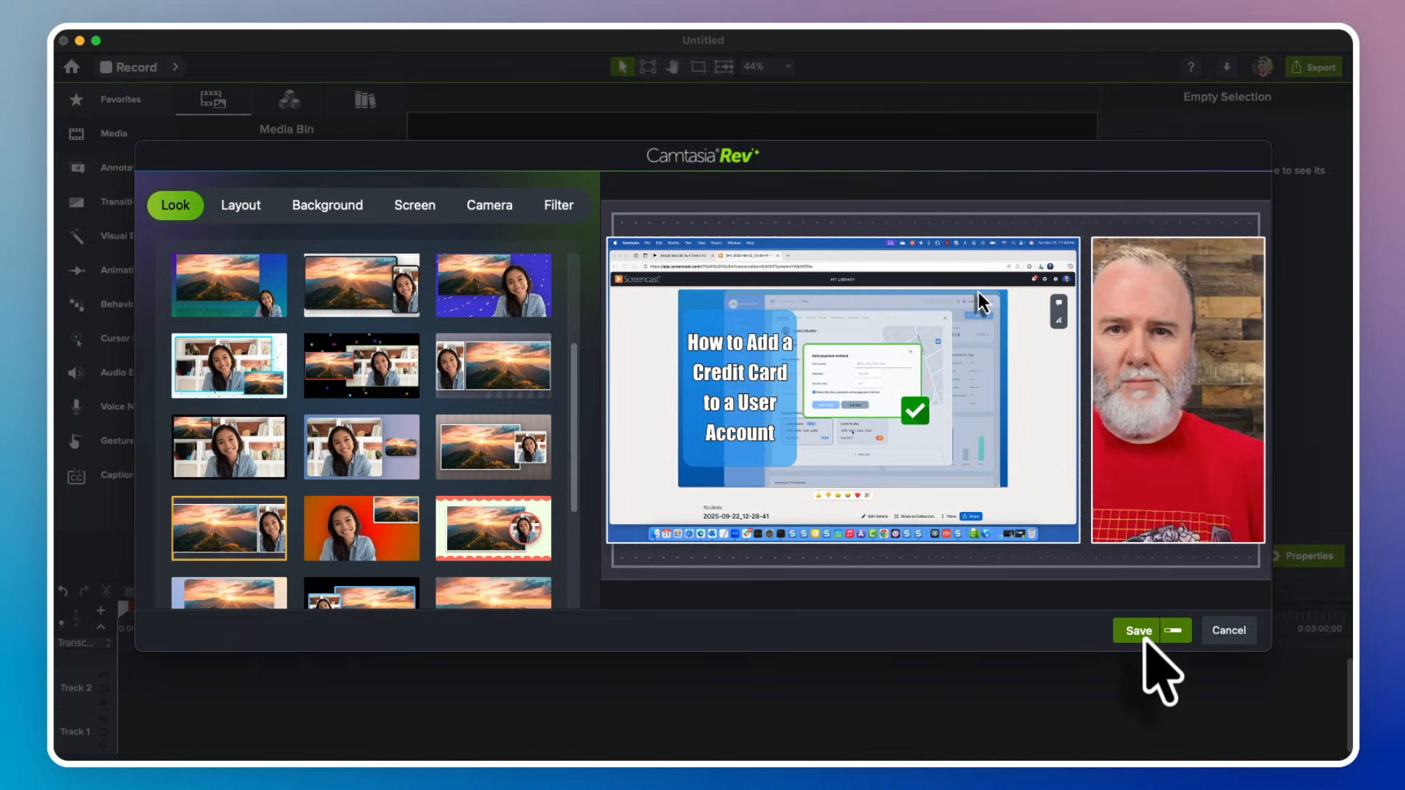
left_click(1139, 629)
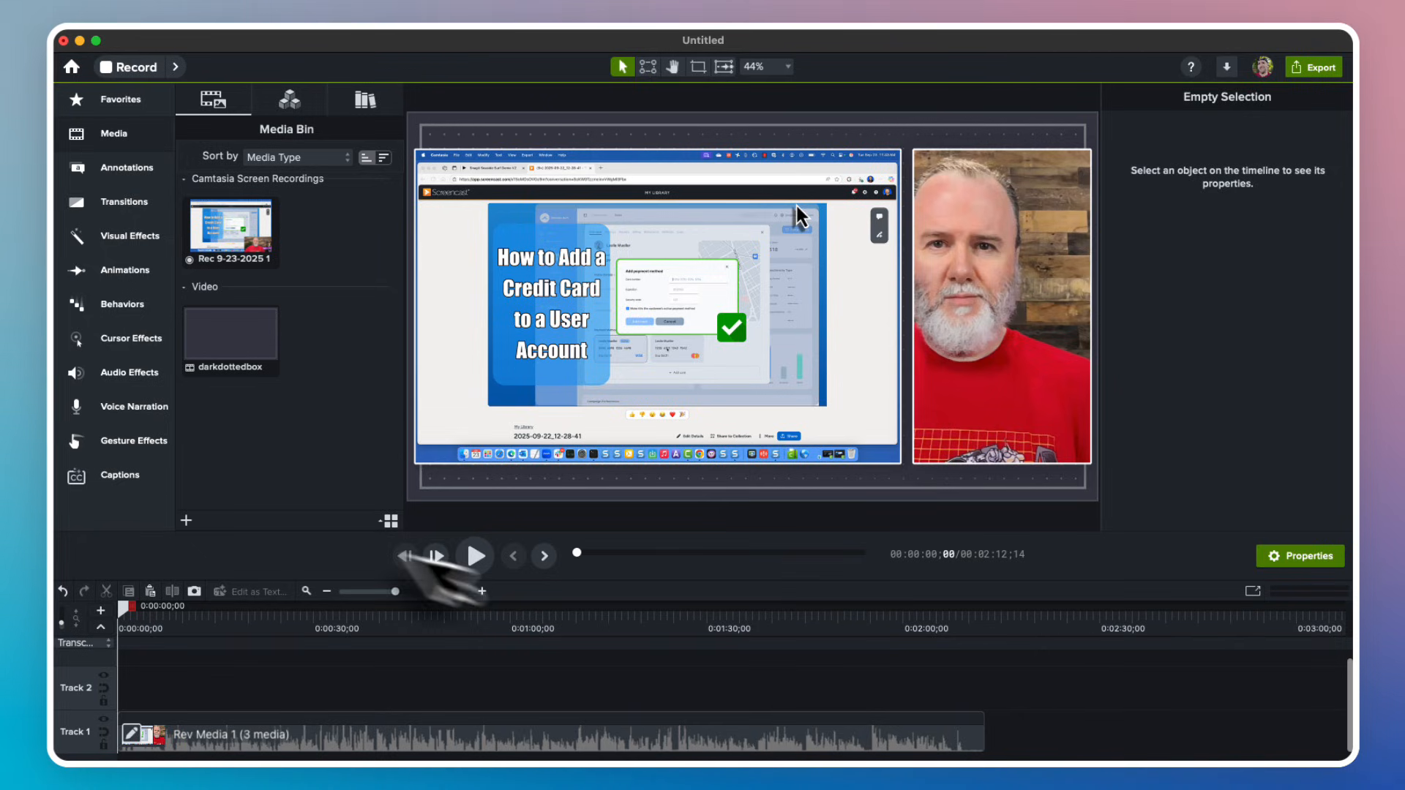
Step: Generate Bebas Neue Word Outline Single Line captions from the narration onto the timeline
left_click(118, 474)
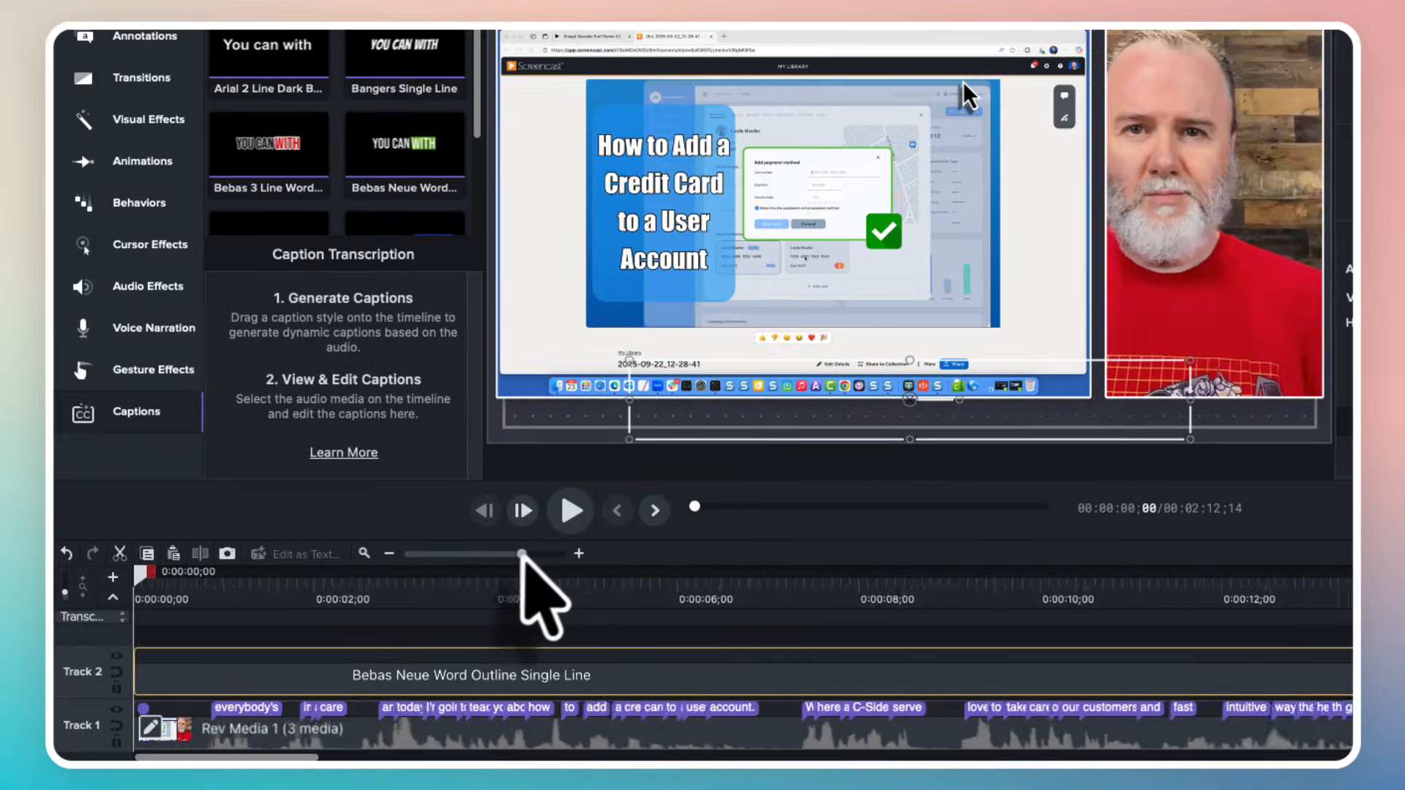
Step: Scrub the playhead through the captions at about two and five seconds, then bring up export destinations
left_click(413, 573)
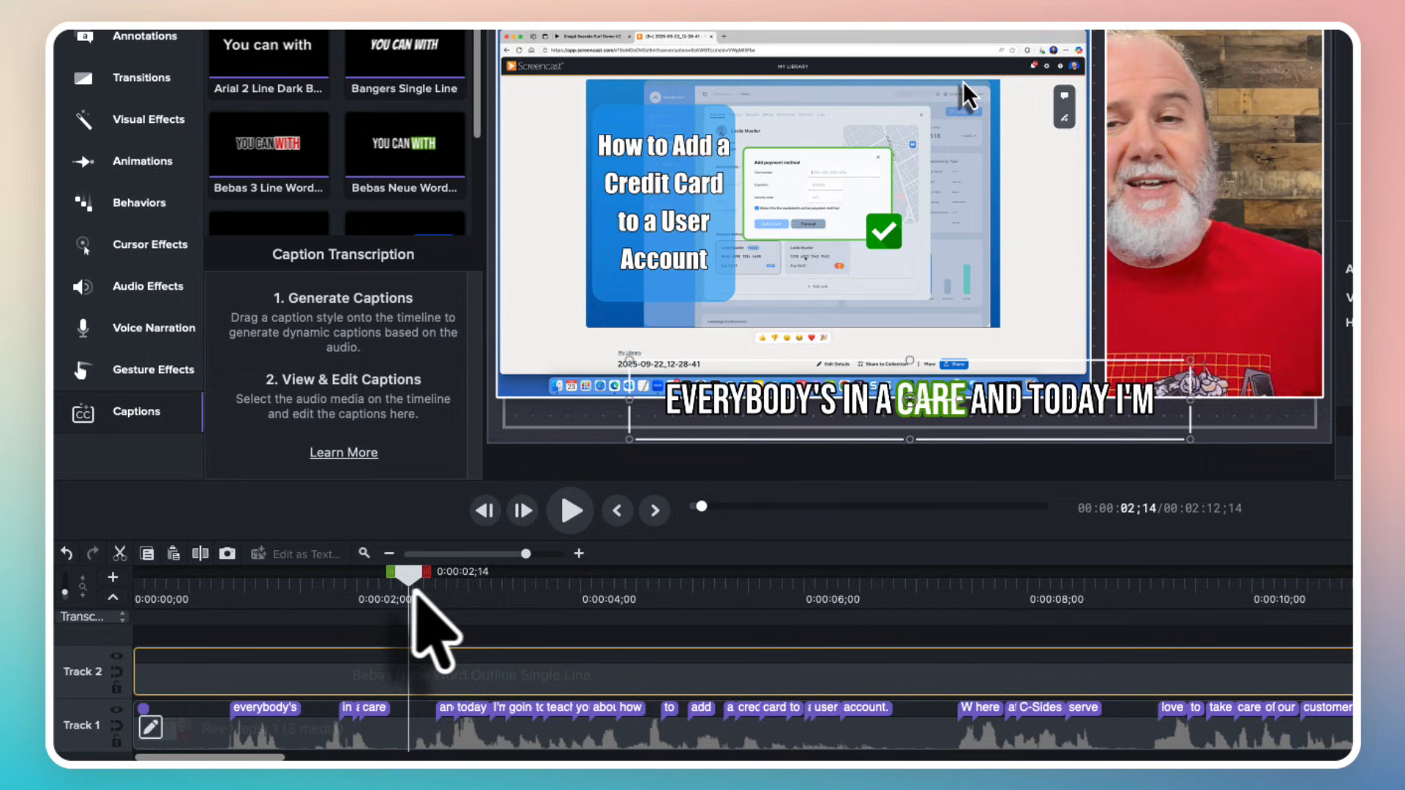
left_click(569, 511)
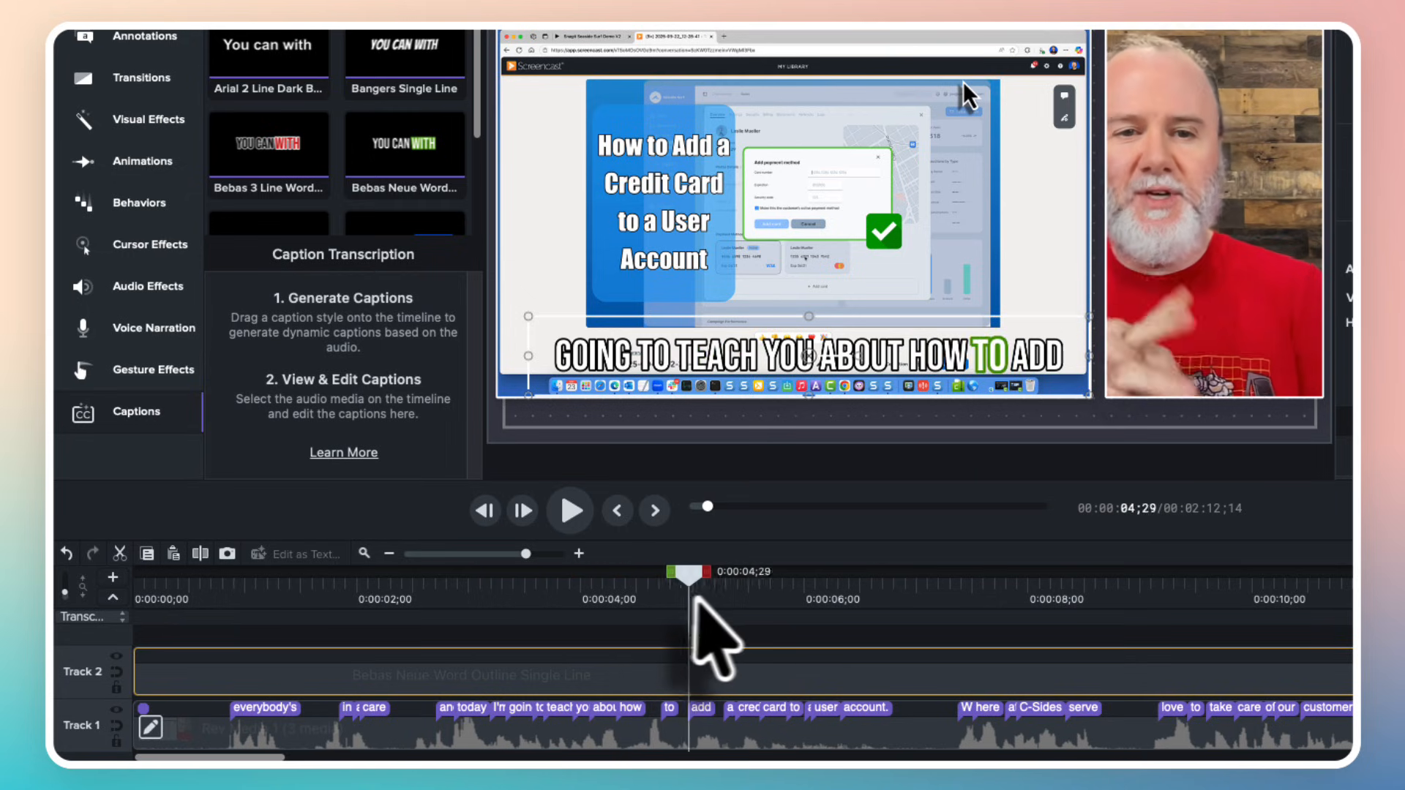
left_click(564, 509)
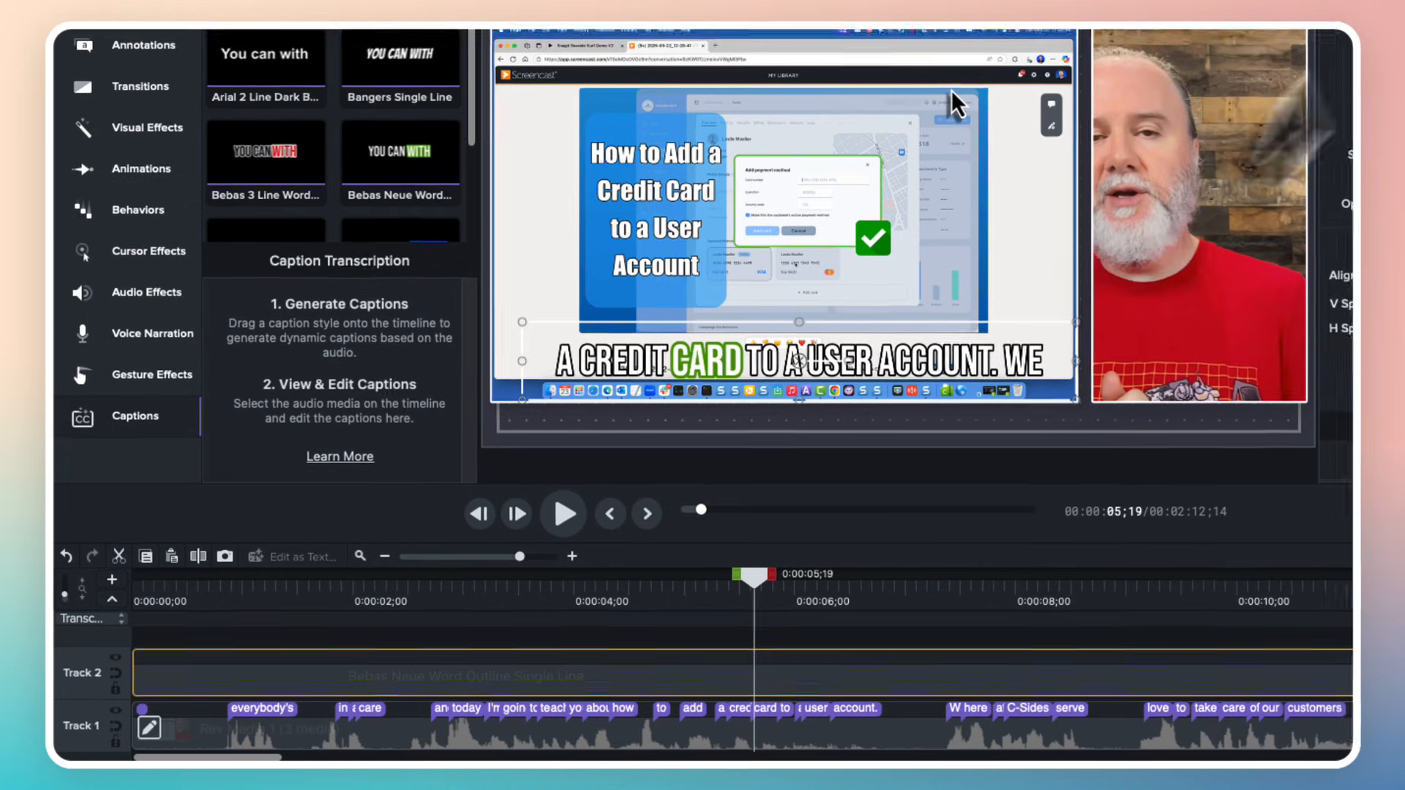
left_click(1312, 65)
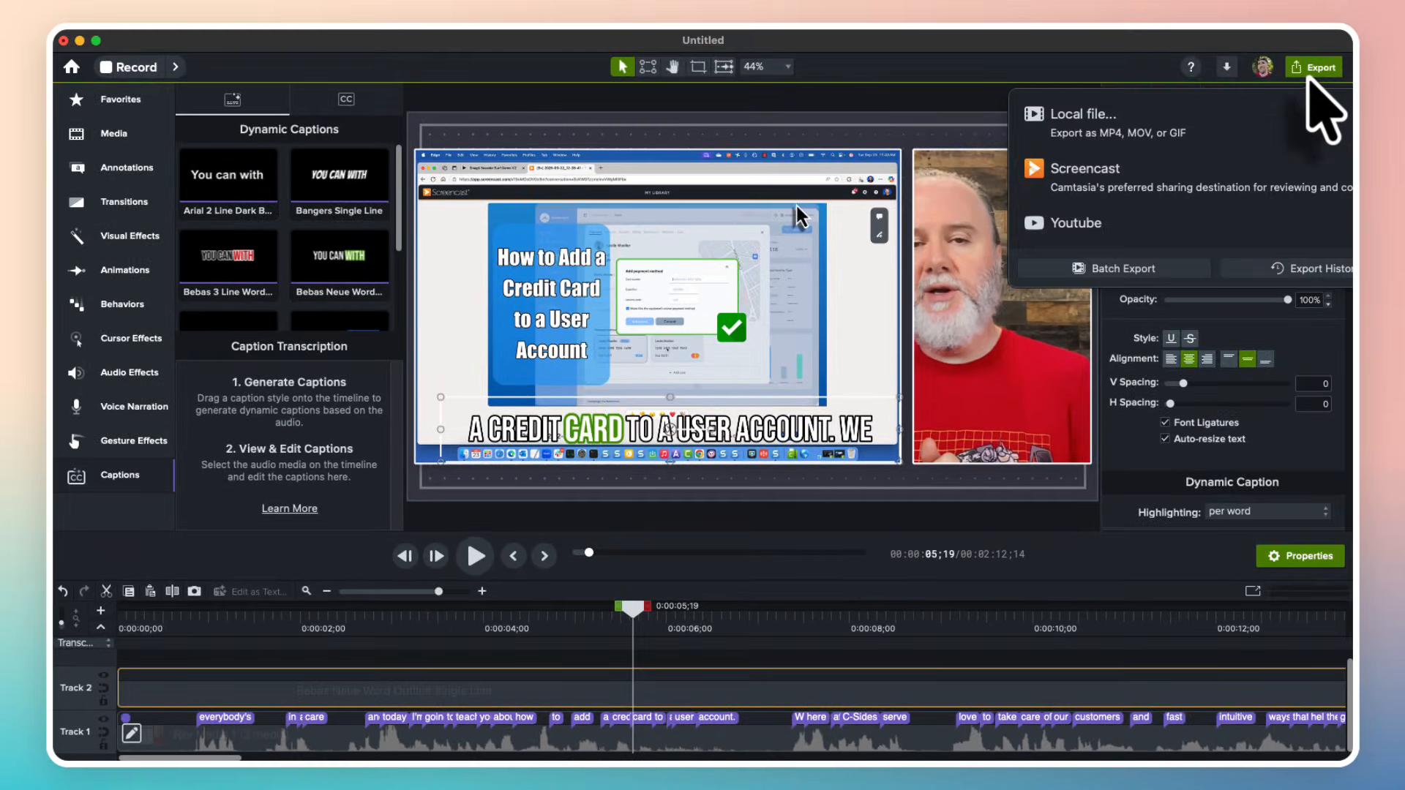